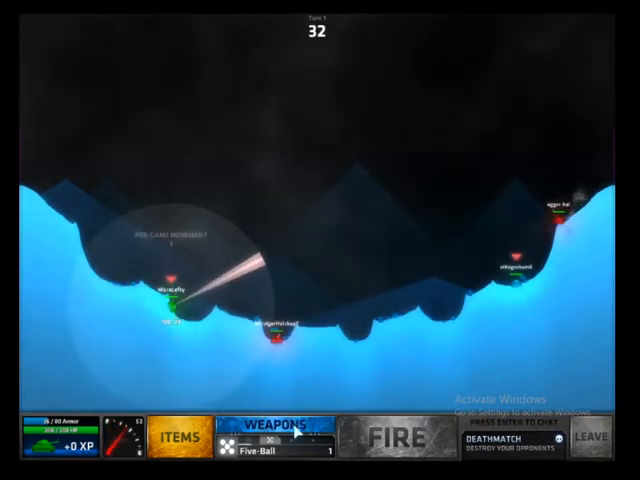
- Load the Roller from the weapons list, aim it across the cavern and fire at the right-side opponents
left_click(283, 426)
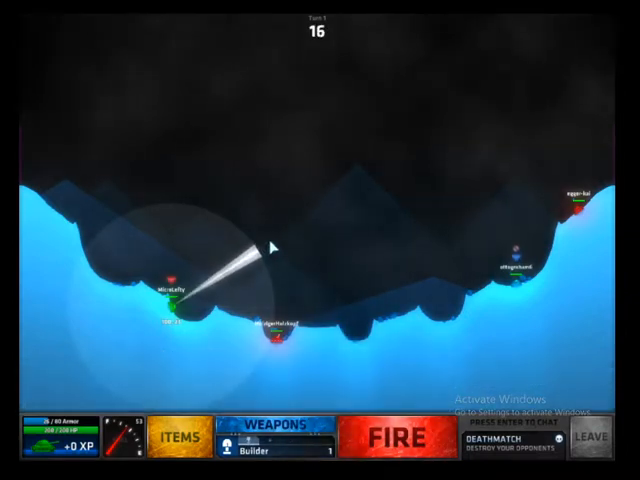
left_click(282, 429)
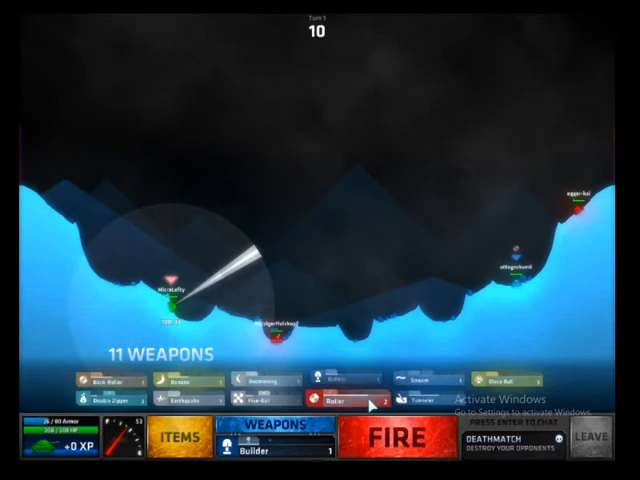
left_click(396, 438)
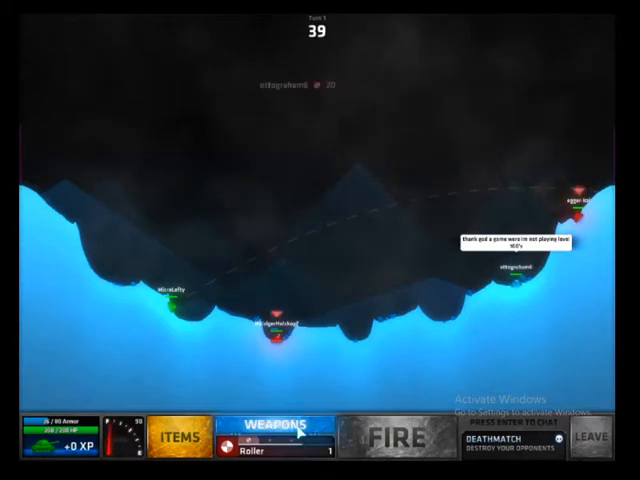
left_click(270, 422)
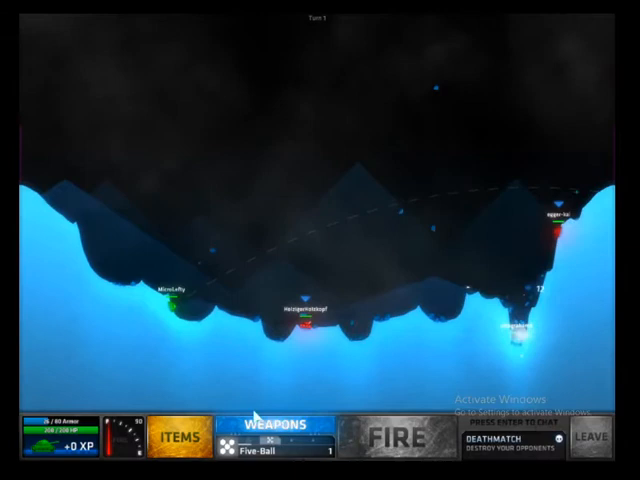
left_click(391, 438)
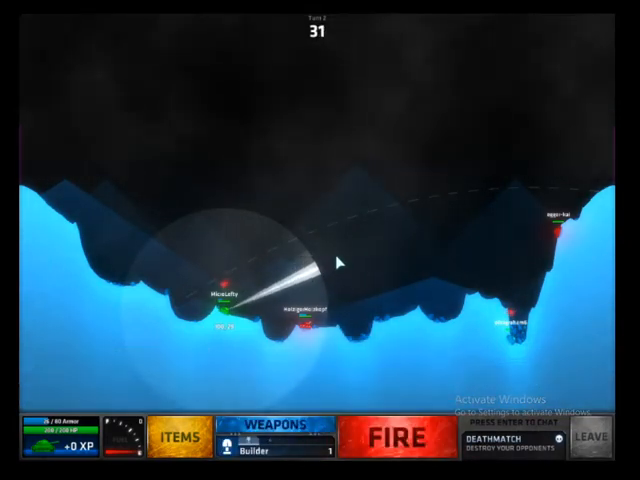
- Aim the Builder at the far-right opponent and fire it
left_click(407, 436)
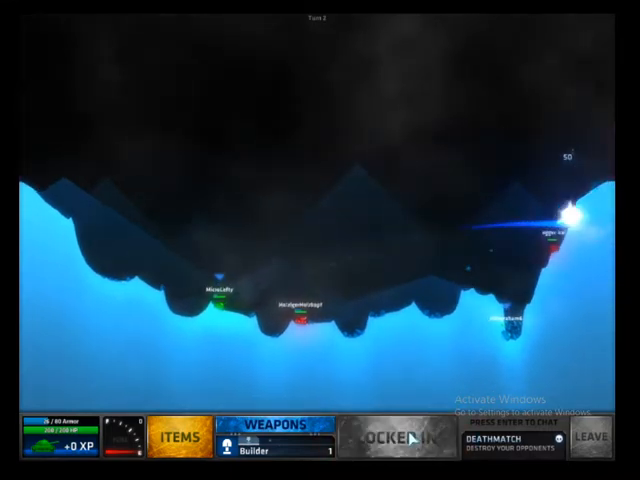
key("Enter")
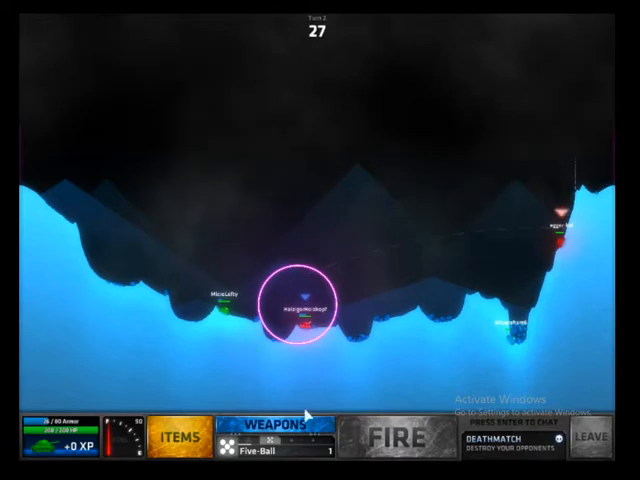
left_click(270, 435)
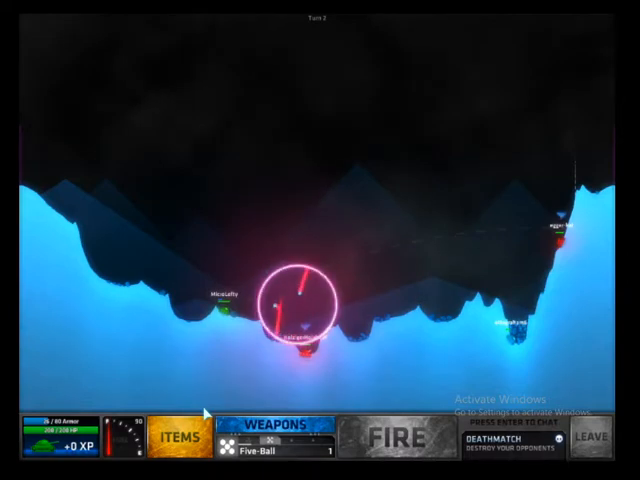
- Adjust the turret aim repeatedly while waiting through the other players' turns
left_click(403, 436)
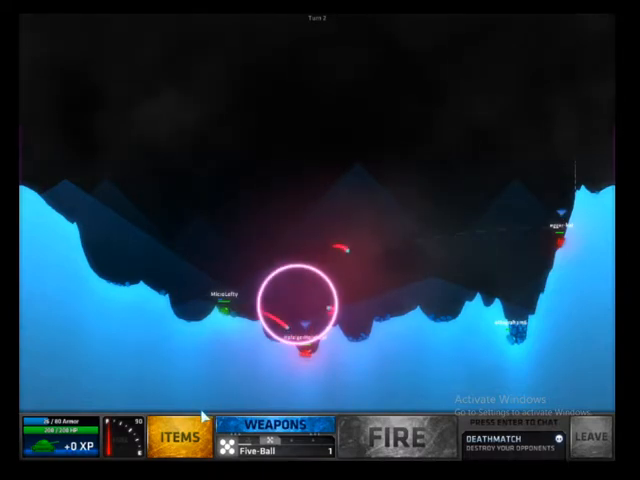
left_click(402, 437)
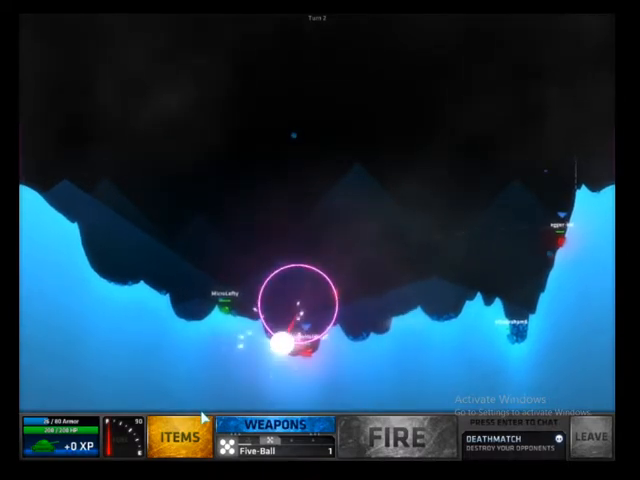
left_click(401, 436)
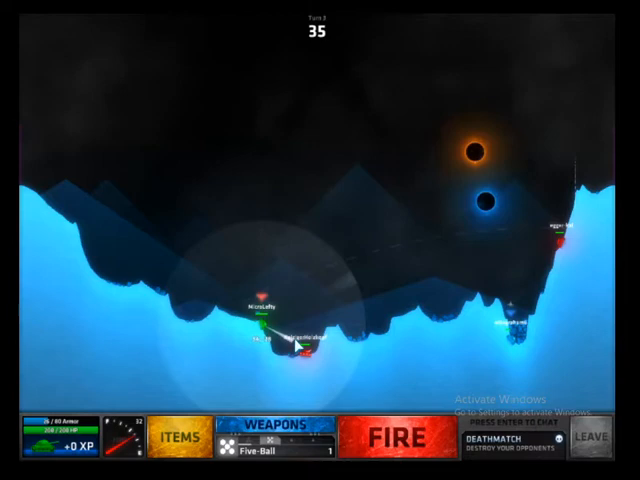
left_click(391, 440)
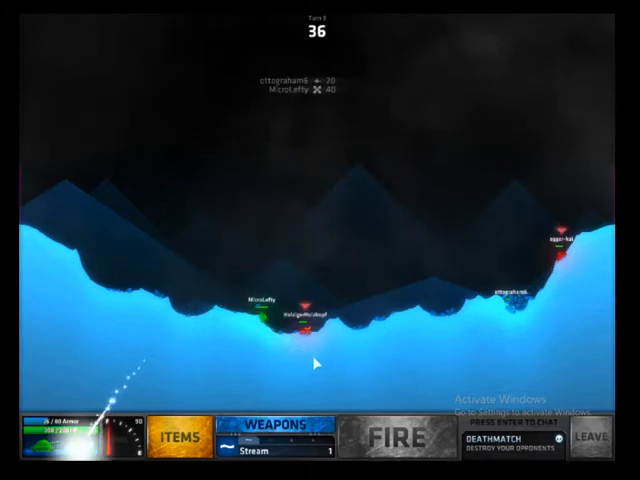
- Fire the Stream shot, earning 4 XP
left_click(275, 432)
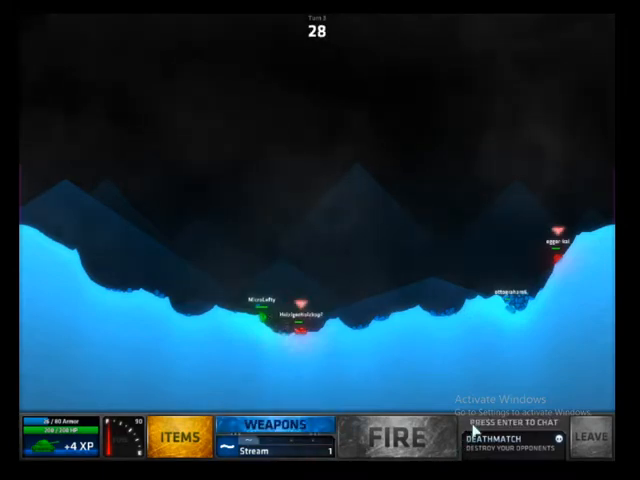
key("Enter")
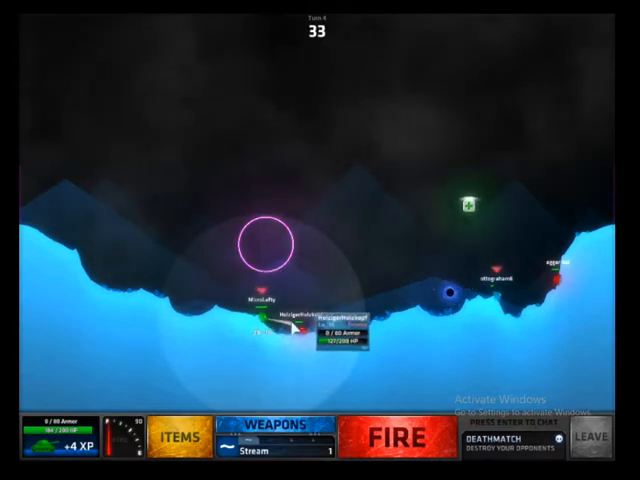
- Check the nearby opponent's health and fire the Stream shot, reaching 8 XP
left_click(400, 436)
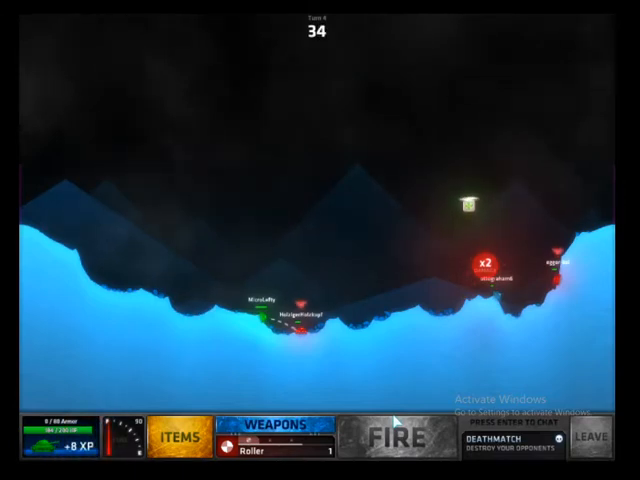
left_click(283, 432)
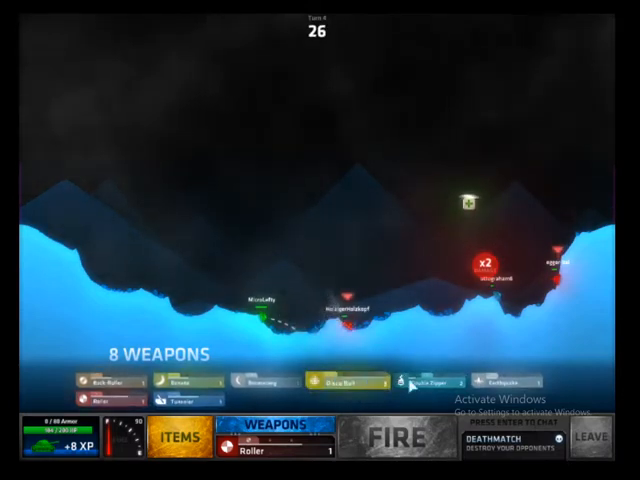
- Select Double Zipper as the weapon for the next turn
left_click(425, 380)
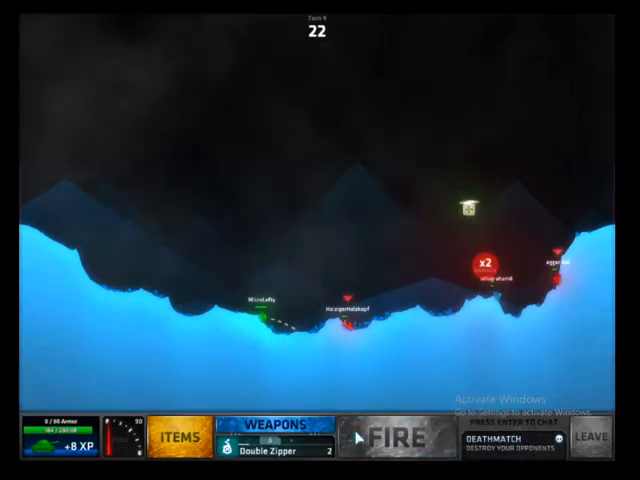
left_click(396, 436)
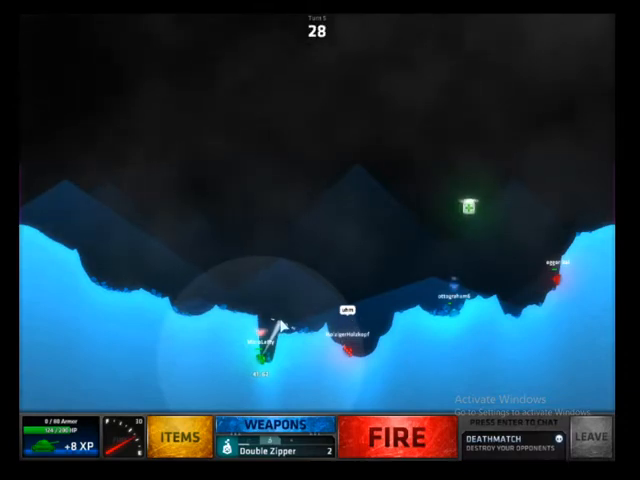
- Aim the turret and launch the Double Zipper shots, pushing XP to 17
left_click(405, 440)
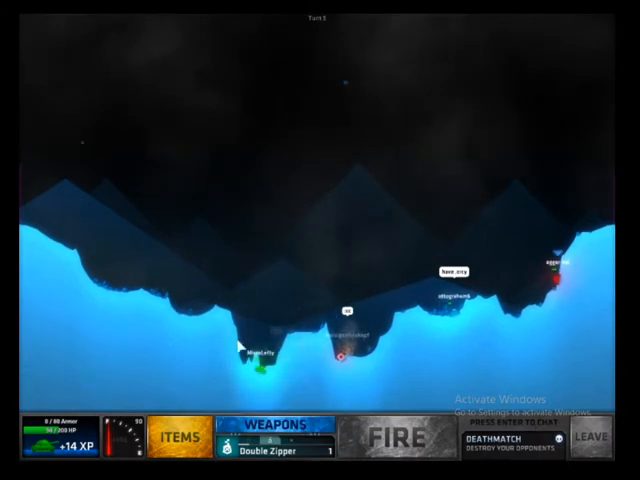
left_click(403, 437)
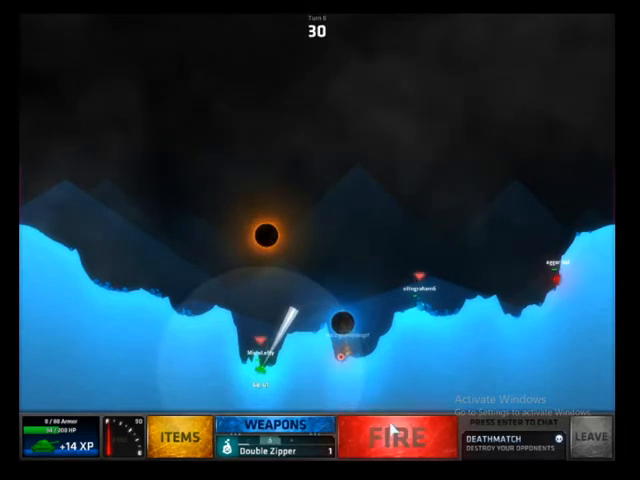
left_click(396, 434)
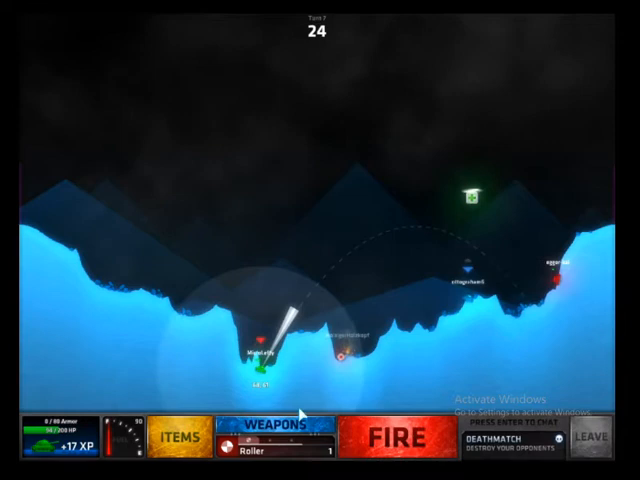
- Switch to the Roller and fire it in a long arc at the far-right ridge opponent
left_click(275, 431)
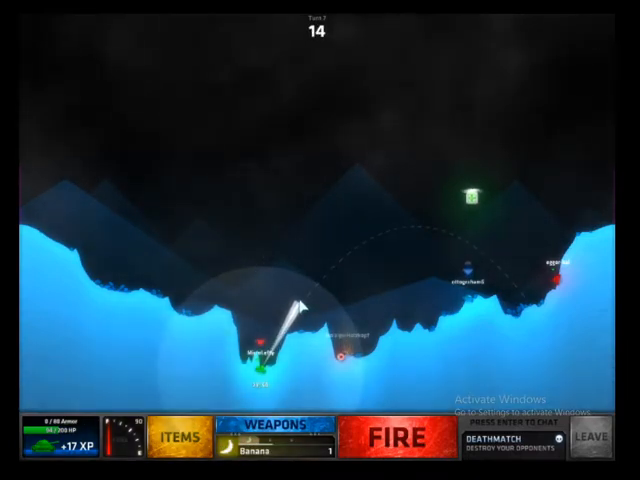
left_click(402, 436)
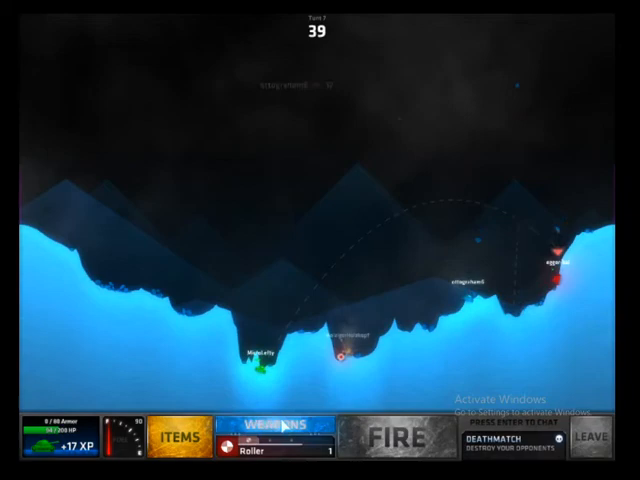
left_click(270, 427)
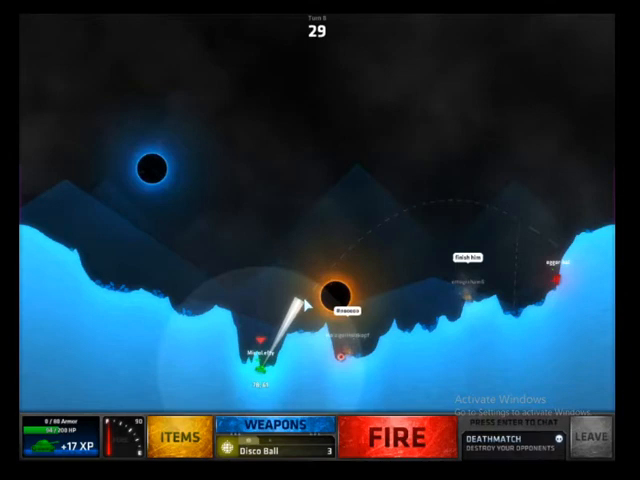
- Aim and fire one Disco Ball charge at the far-right opponent
left_click(397, 439)
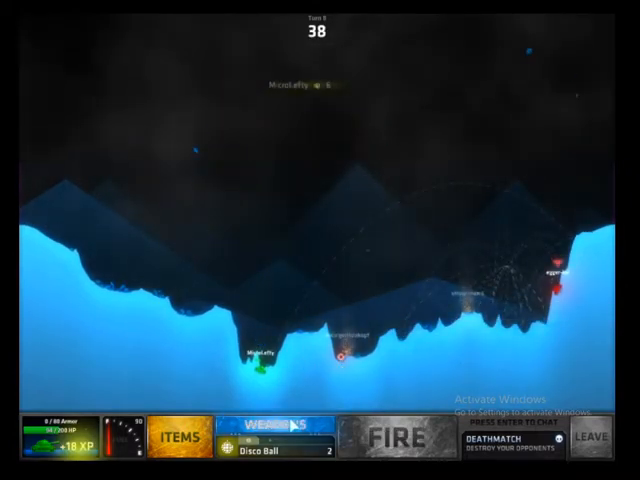
left_click(278, 438)
type("i have some garbage weapons ")
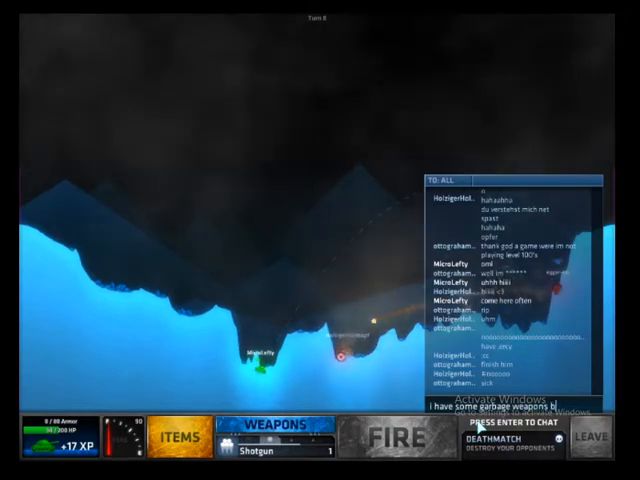
- Finish the chat message with 'but he is d' and line up the Shotgun shot
type("but he is d")
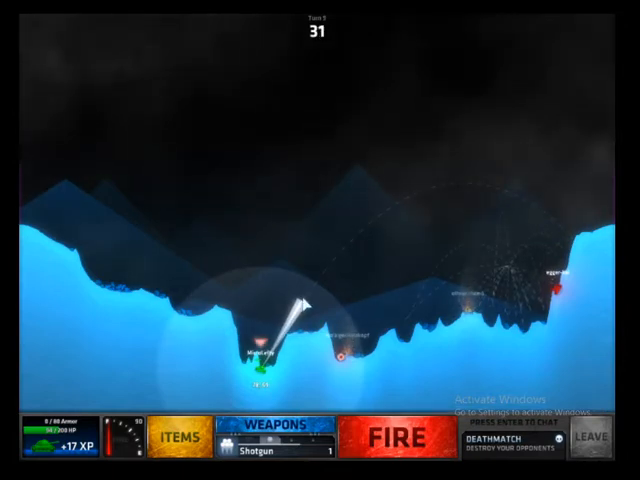
left_click(399, 439)
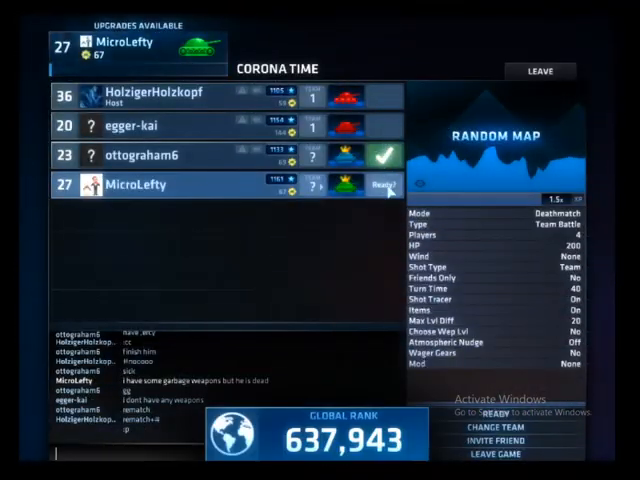
- Mark yourself Ready in the lobby for the rematch
left_click(380, 185)
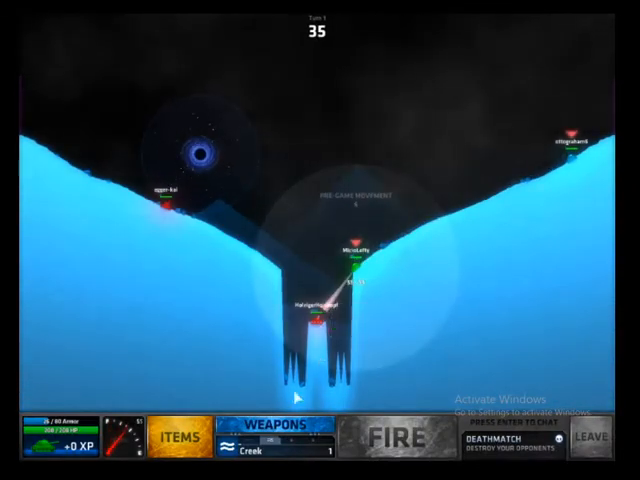
- Post the chat note about the black hole and close the chat
left_click(274, 428)
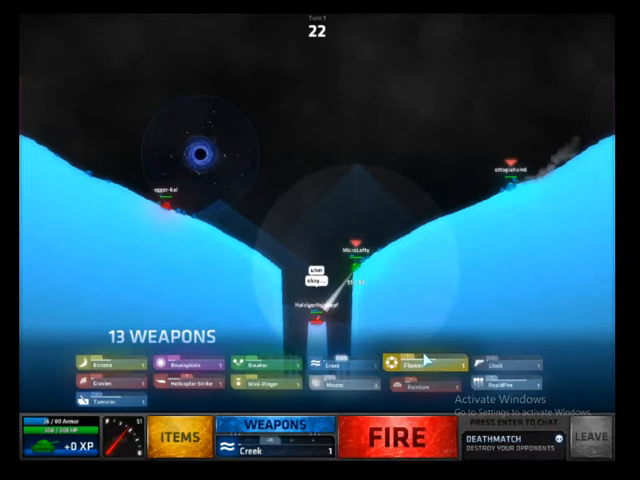
left_click(430, 378)
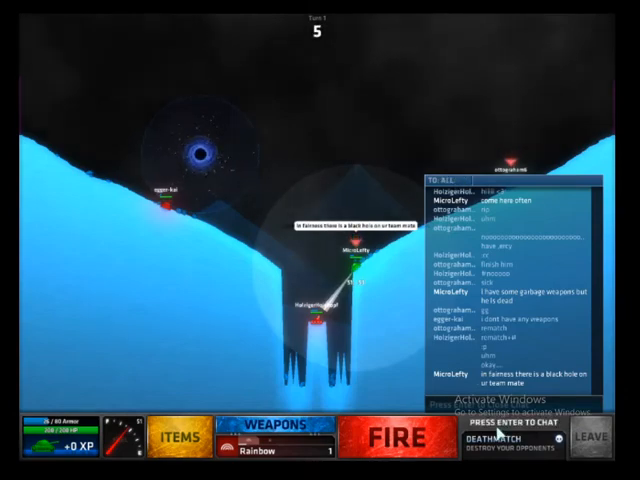
left_click(272, 437)
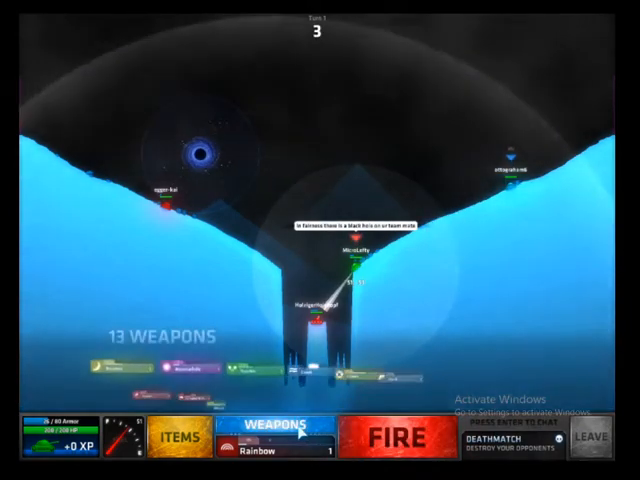
- Pick the Rainbow weapon from the 13-weapon arsenal for turn 1
left_click(270, 432)
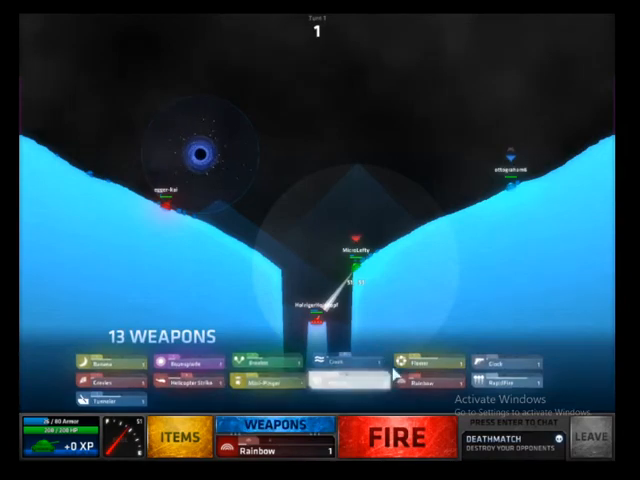
left_click(399, 437)
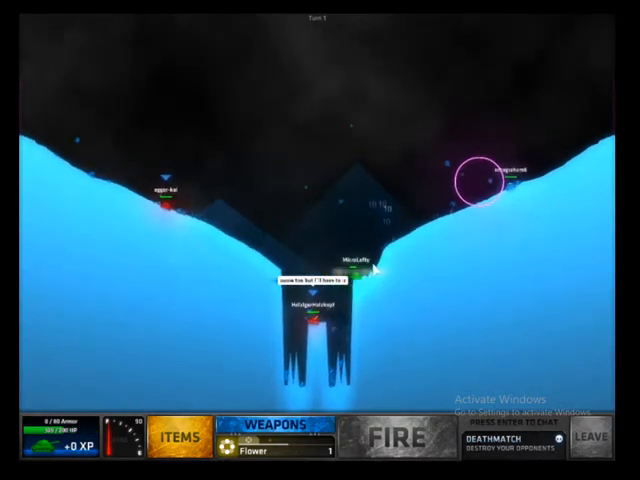
- Fire the Flower shot at the right-slope tank and set aim for turn 2
left_click(401, 438)
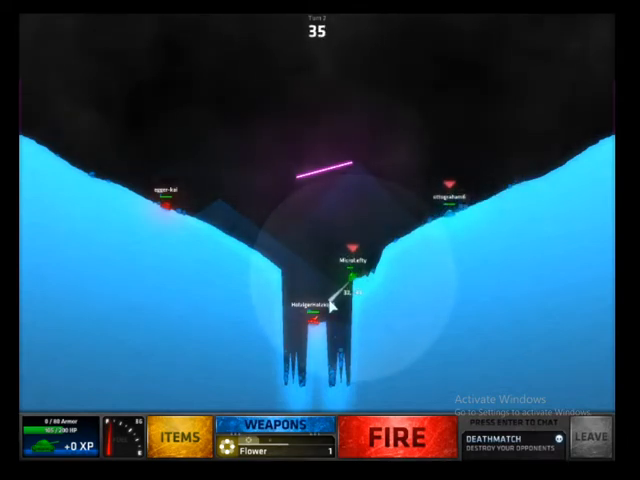
left_click(398, 439)
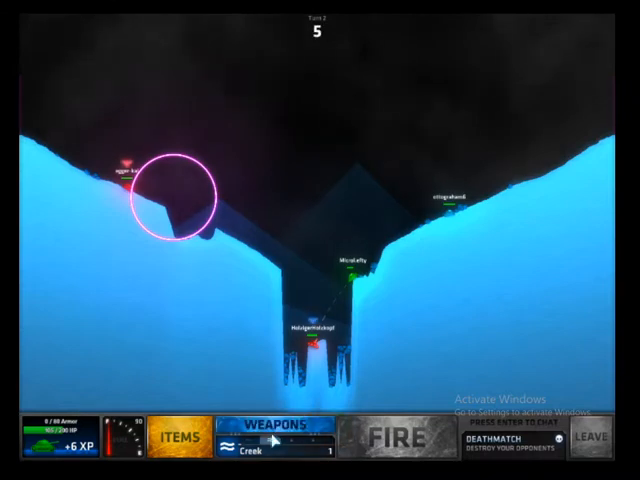
- Fire the Creek shot at the left-slope tank and set aim for the turn-3 shot
left_click(400, 437)
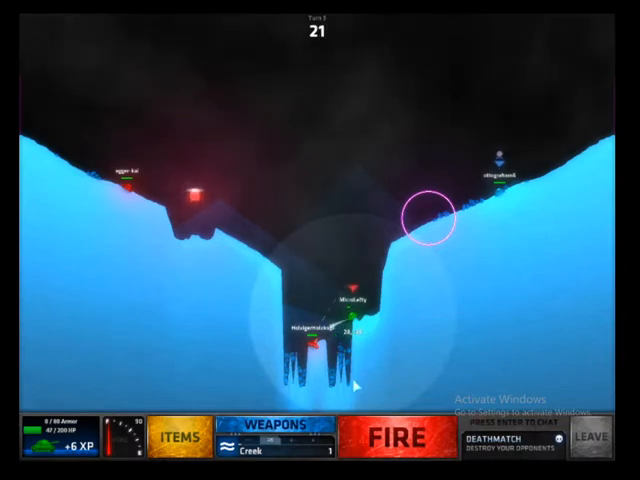
left_click(404, 439)
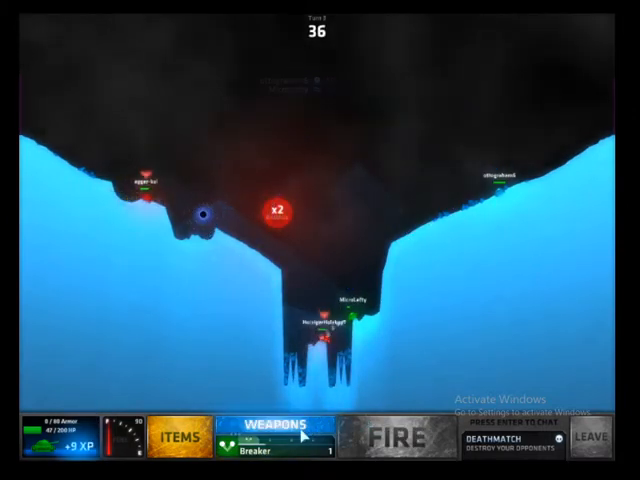
- Spectate turns 4 to 6 after the tank is destroyed, acknowledging prompts as shots land
key("enter")
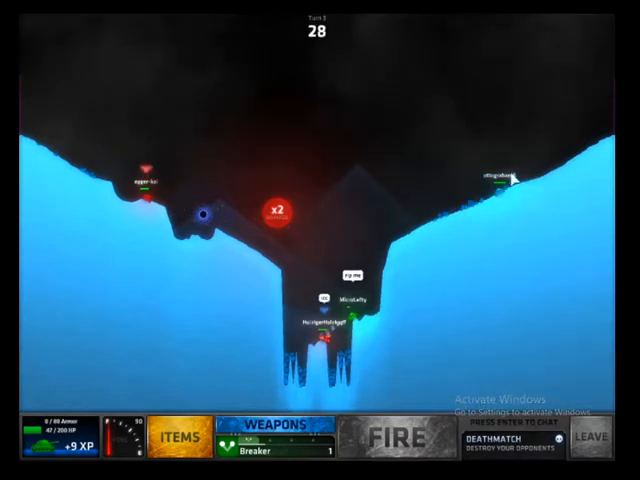
left_click(406, 439)
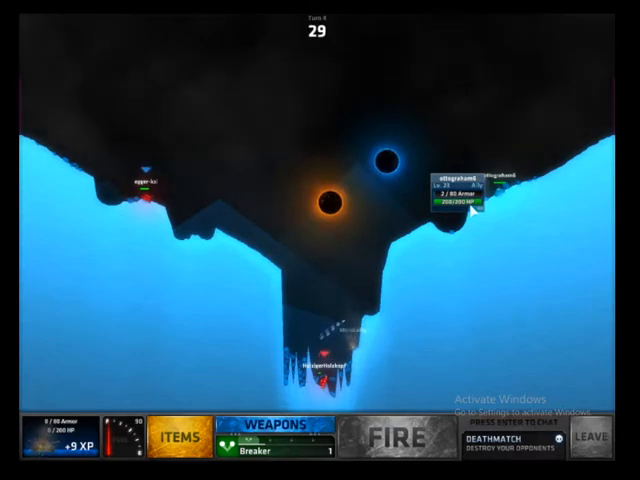
left_click(399, 438)
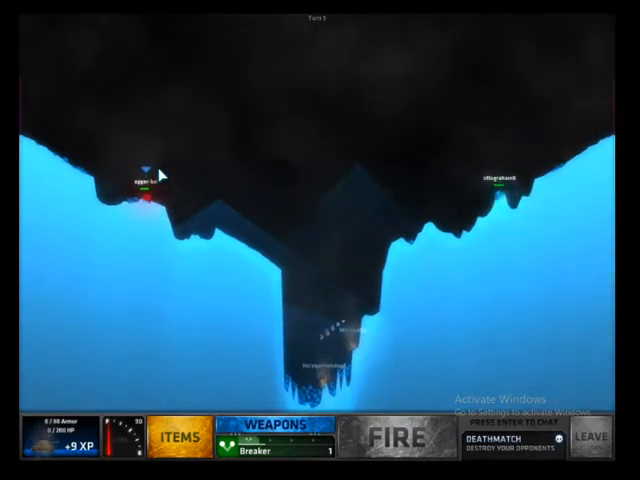
left_click(396, 437)
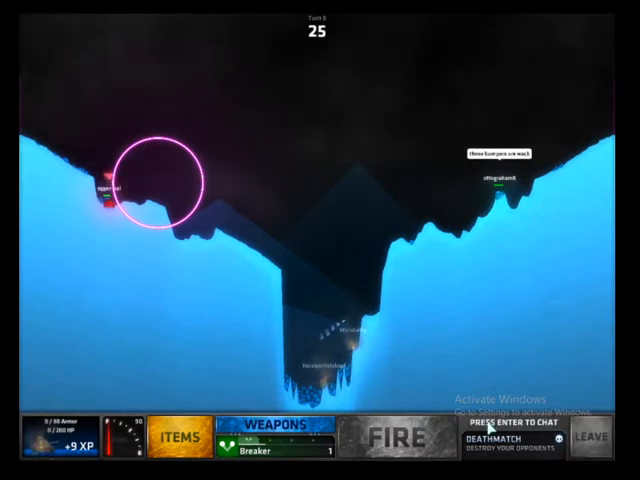
key("Enter")
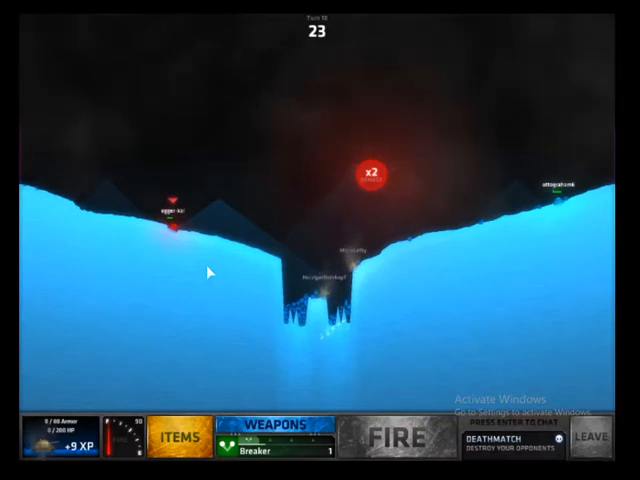
- Let the final shot land and return to the Corona Time lobby
left_click(401, 436)
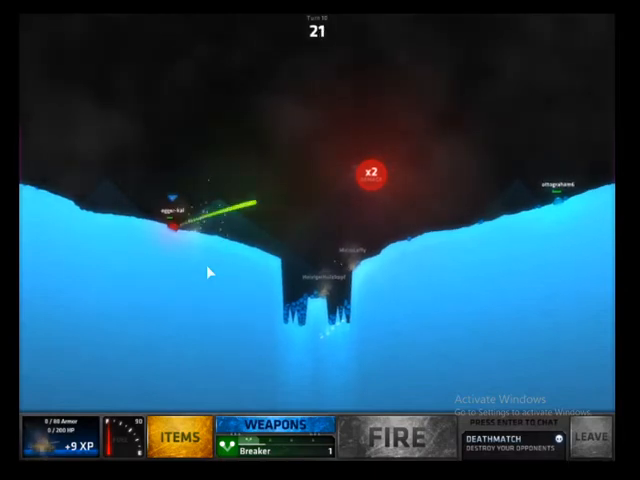
left_click(398, 435)
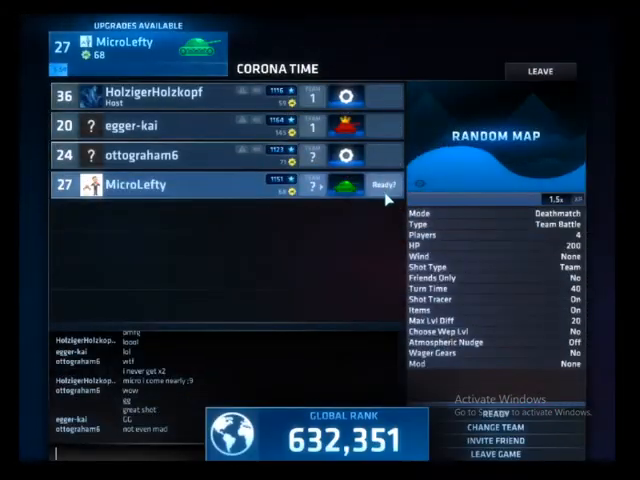
- Mark MicroLefty ready for the next match in the Corona Time lobby
left_click(384, 185)
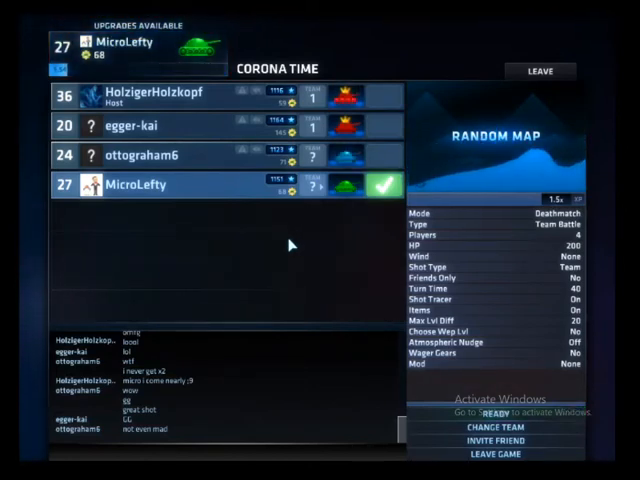
mouse_move(355, 190)
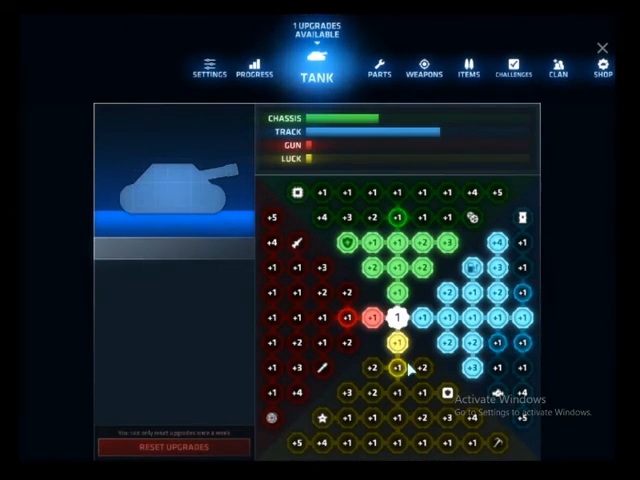
- Close the Tank upgrade grid and return to the Corona Time lobby
left_click(365, 318)
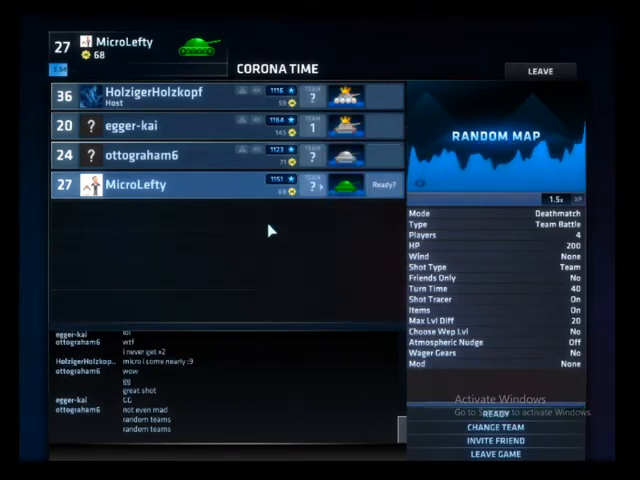
- Ready up so the new deathmatch on the pillar map starts at turn 1
left_click(381, 185)
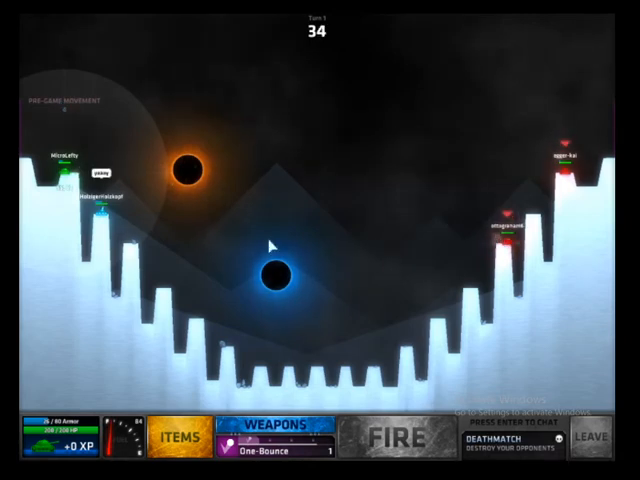
- Fire the turn-1 Snake shot from the left cliff at the opponents
left_click(277, 435)
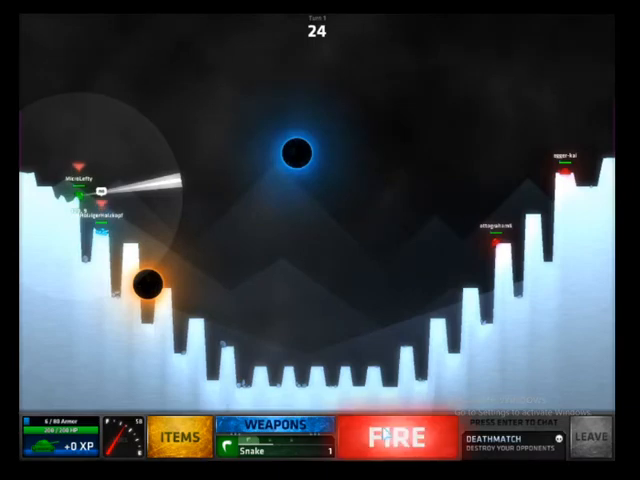
left_click(389, 436)
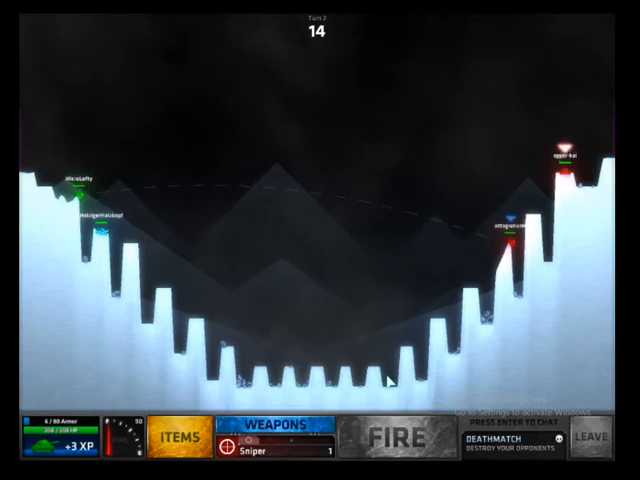
- Aim the turn-2 shot toward the right-side opponents and bring up the weapon list
left_click(399, 436)
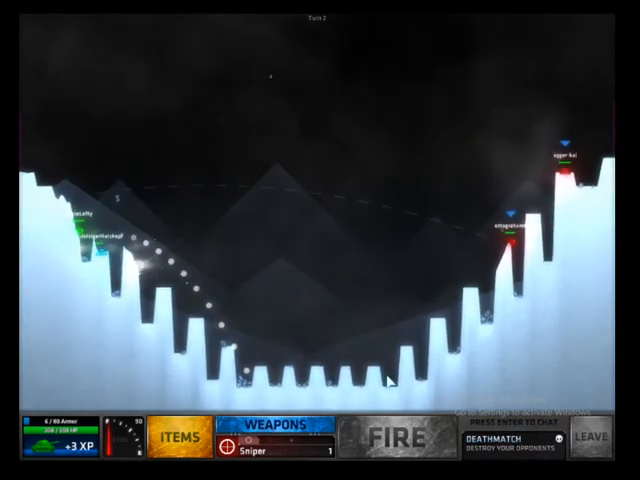
left_click(402, 436)
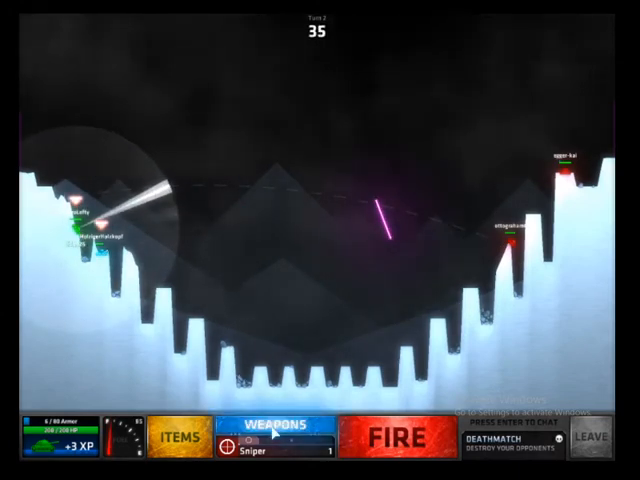
left_click(278, 431)
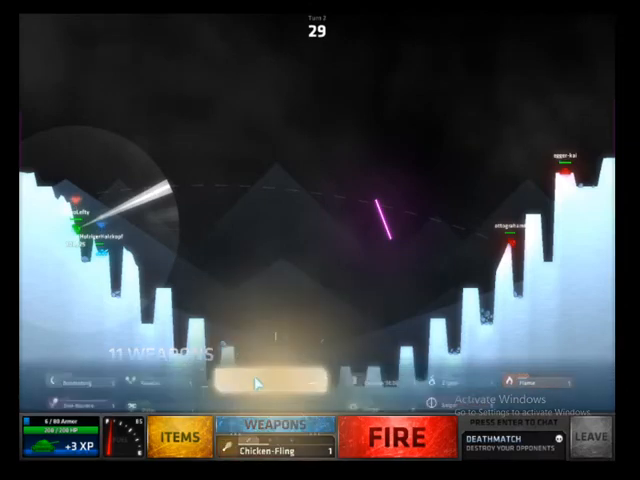
- Choose the weapon from the list and fire the turn-2 Chicken-Fling shot
left_click(405, 440)
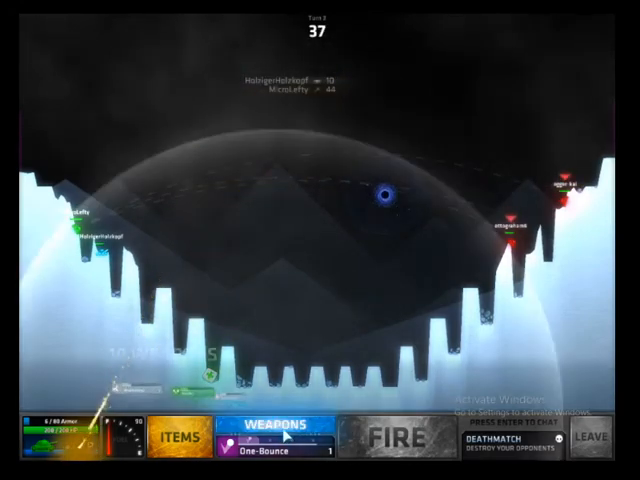
left_click(280, 429)
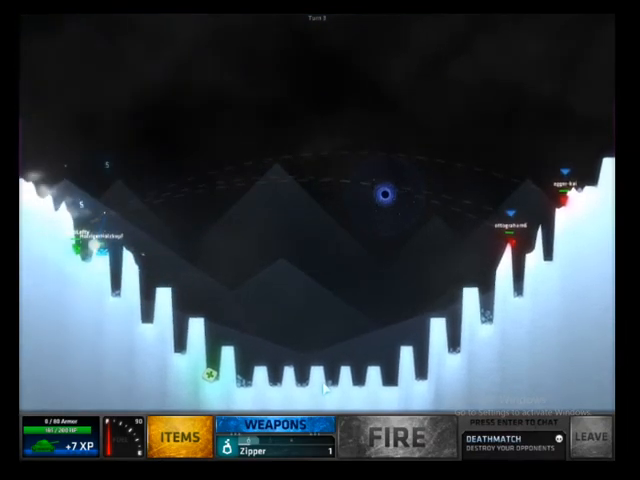
- Aim the Zipper shot into the valley to teleport the tank to the floor
left_click(400, 438)
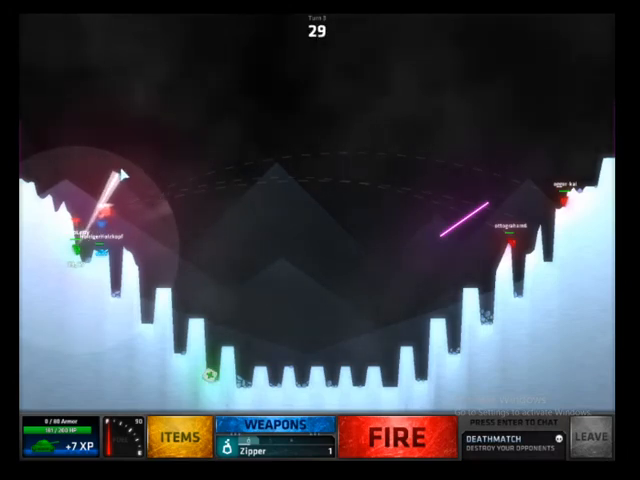
left_click(404, 436)
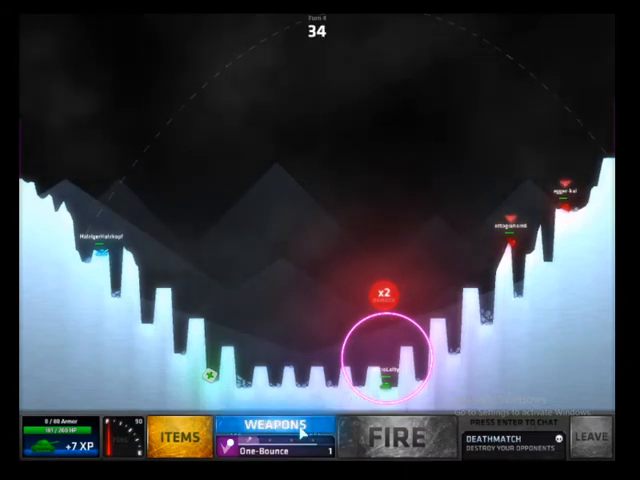
- Equip the Sniper from the weapon list for the turn 4 shot
left_click(277, 430)
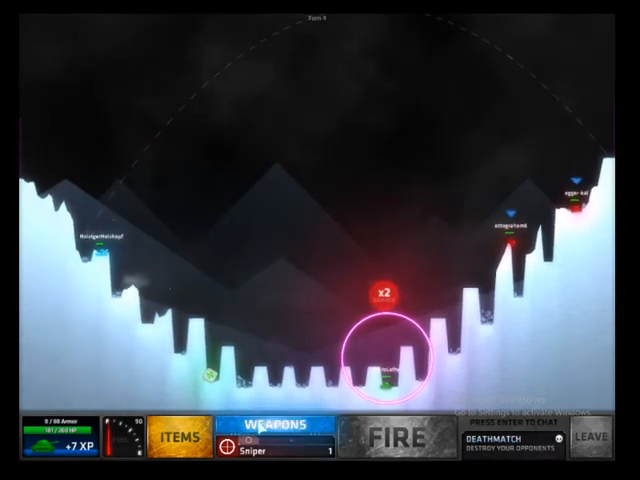
left_click(399, 436)
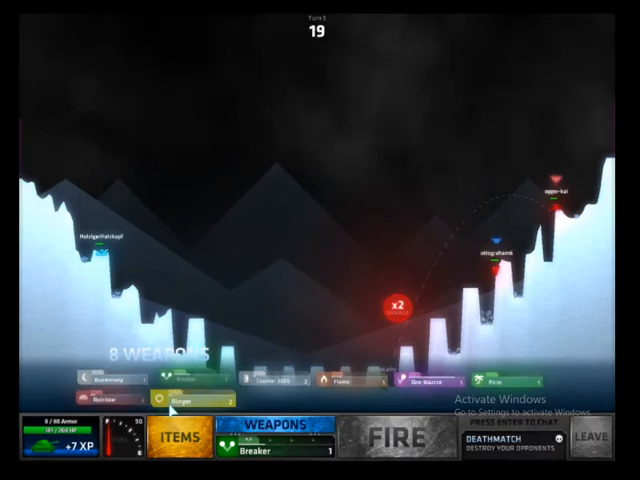
- Select Rainbow, aim at the right-side tanks and fire the turn 5 shot
left_click(400, 439)
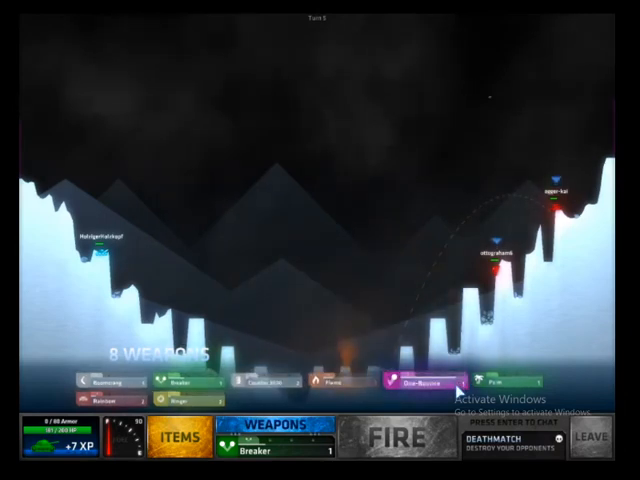
left_click(405, 439)
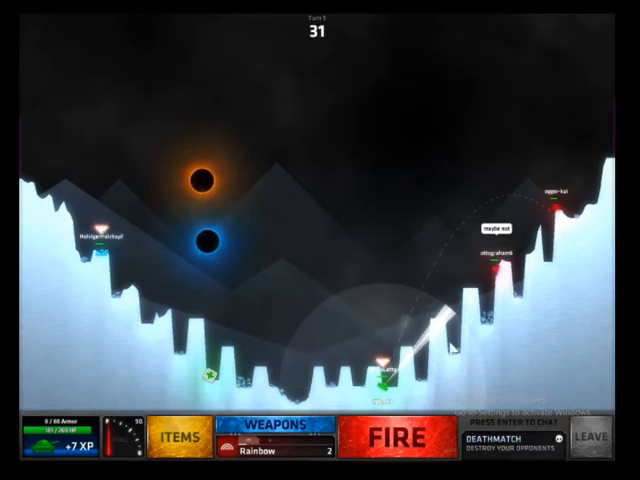
left_click(399, 437)
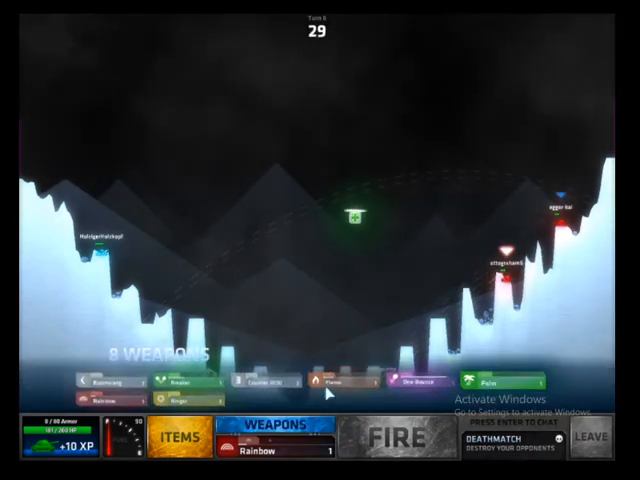
- Fire the last Rainbow charge at the right-side enemies on turn 6
left_click(398, 437)
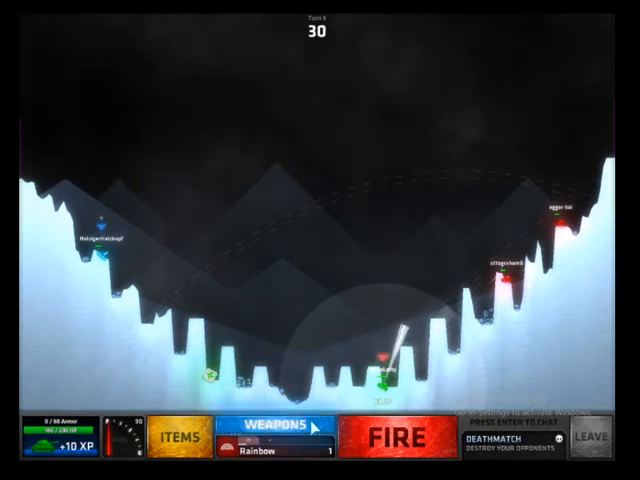
left_click(277, 427)
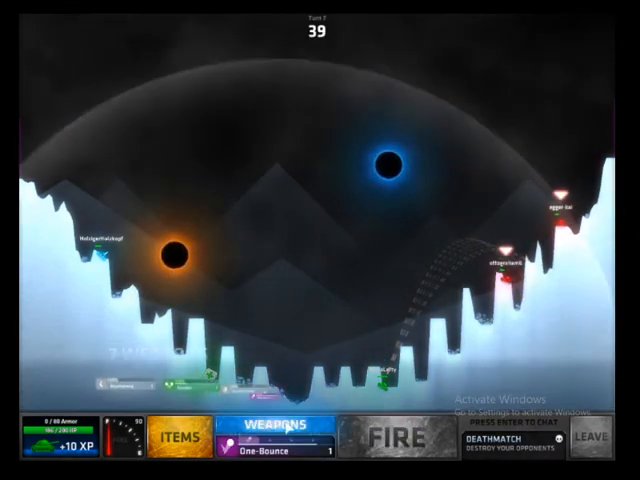
- Choose Rainbow, aim across the black holes at the opponents and fire on turn 7
left_click(275, 437)
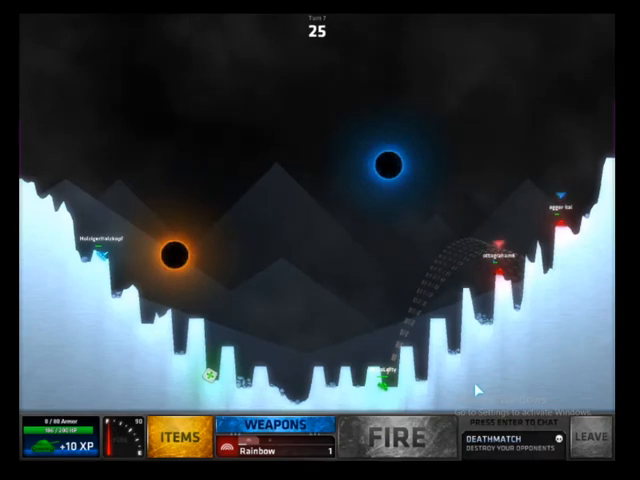
left_click(403, 434)
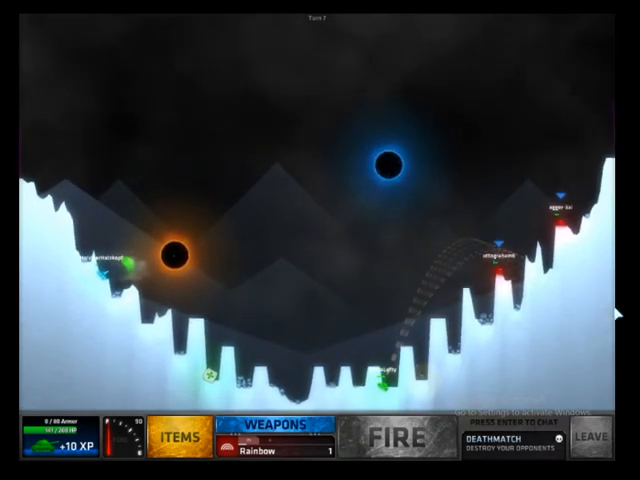
left_click(409, 440)
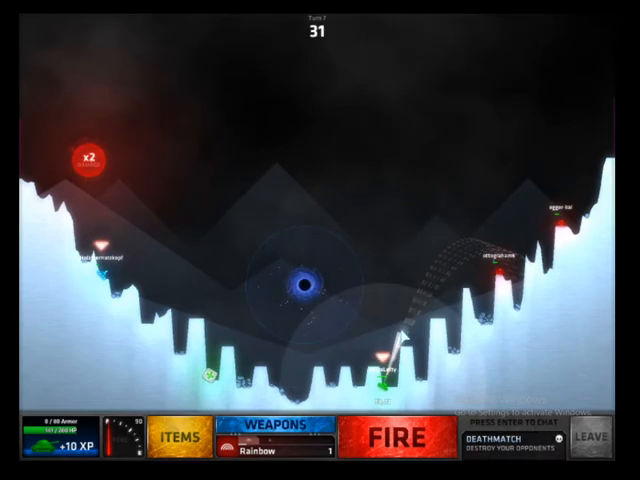
left_click(403, 437)
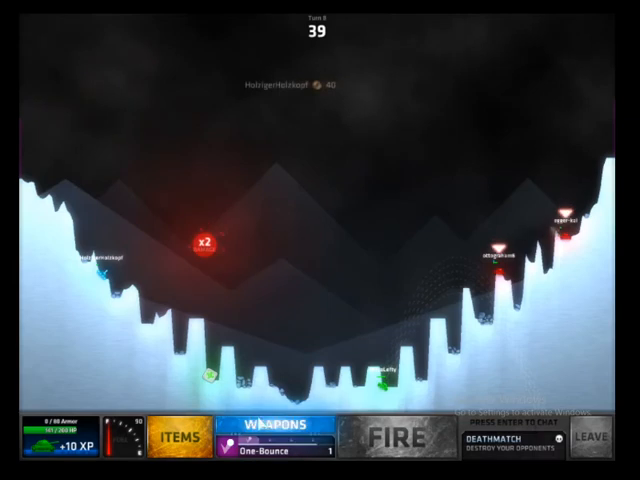
- Fire the Boomerang on turn 8, then load Ringer for turn 9
left_click(278, 437)
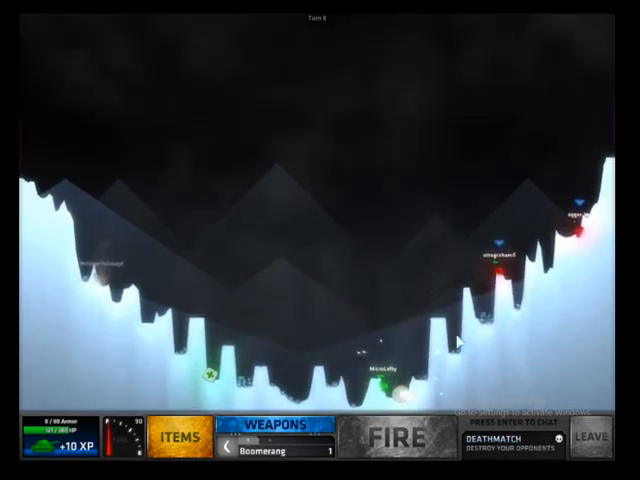
left_click(398, 436)
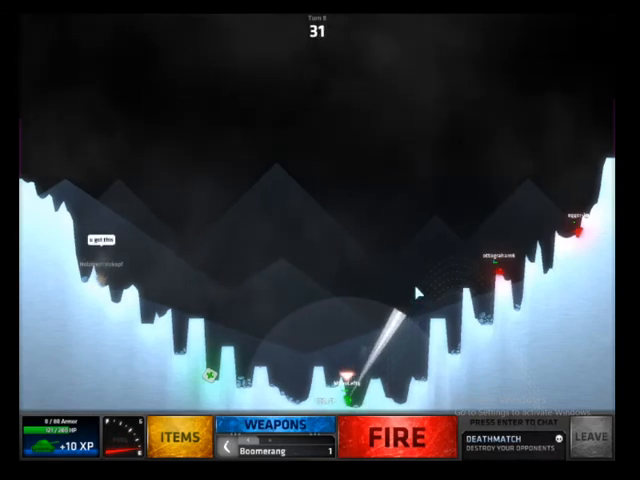
left_click(398, 438)
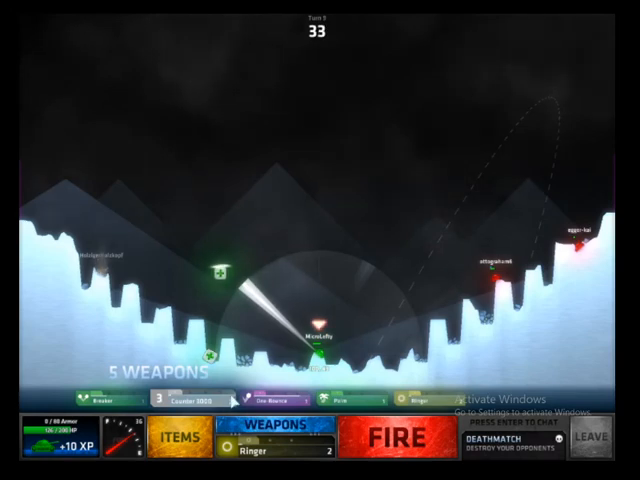
- Fire the Ringer shot at the opponents on turn 9
left_click(399, 443)
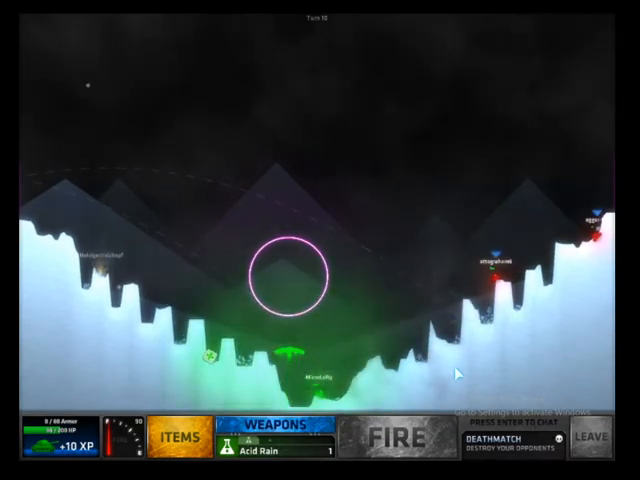
- Fire Acid Rain on turn 10, then load the Digger for turn 11
left_click(403, 438)
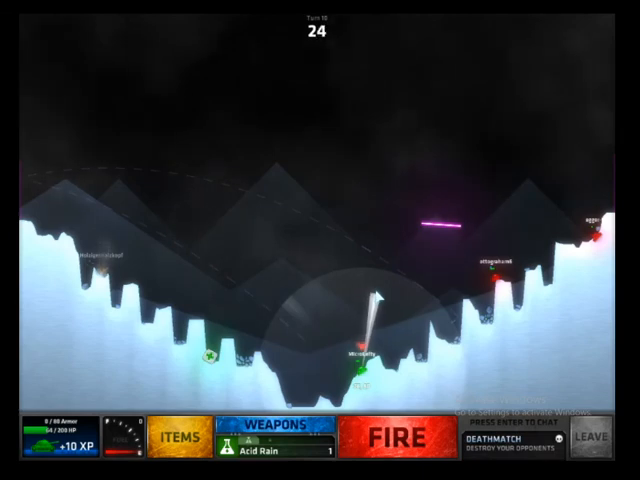
left_click(399, 440)
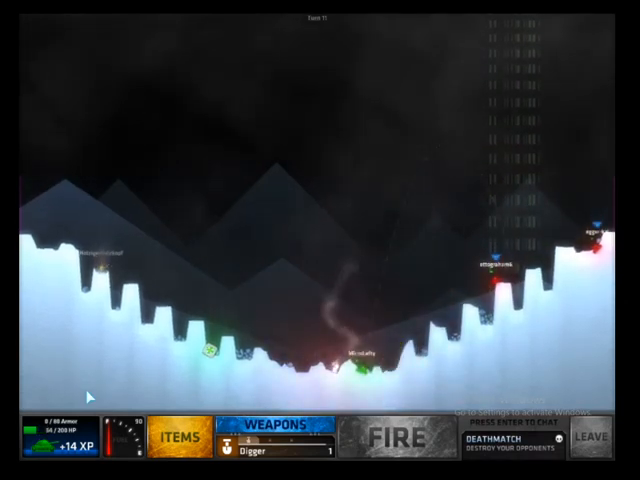
- Aim up and right and launch the Digger shot at the opponent on turn 11
left_click(395, 434)
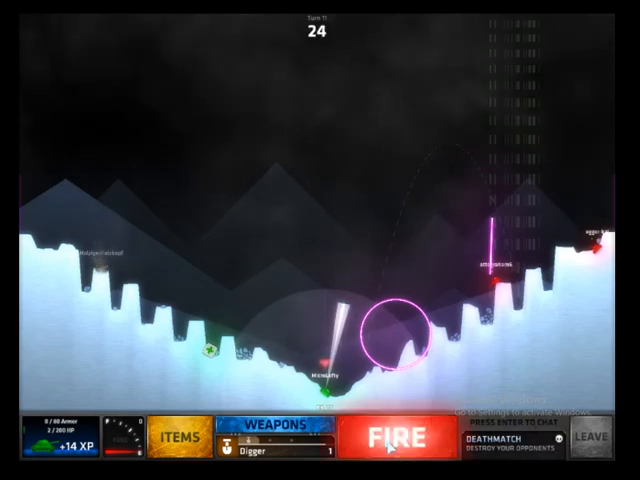
left_click(399, 433)
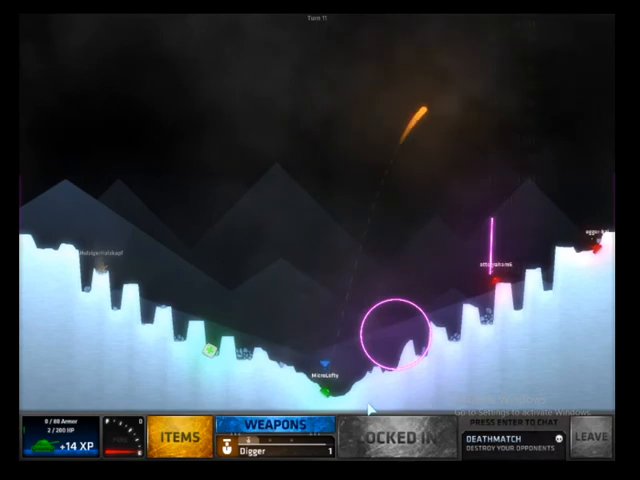